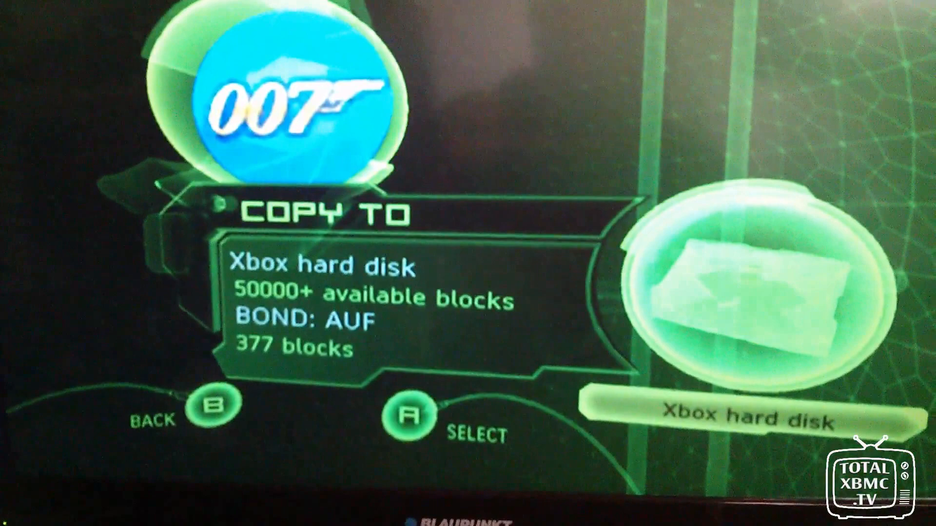
# - Confirm the Xbox hard disk as destination and begin copying the 377-block BOND: AUF save
pyautogui.click(410, 414)
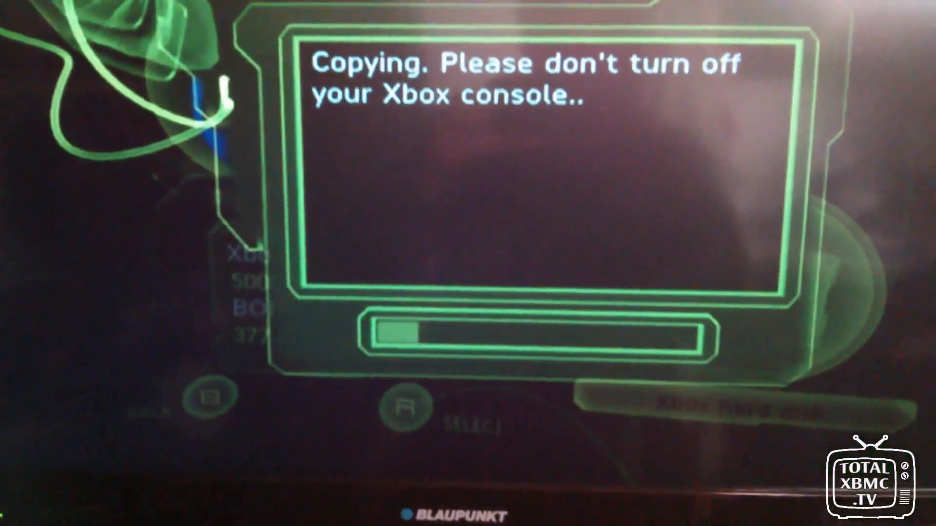